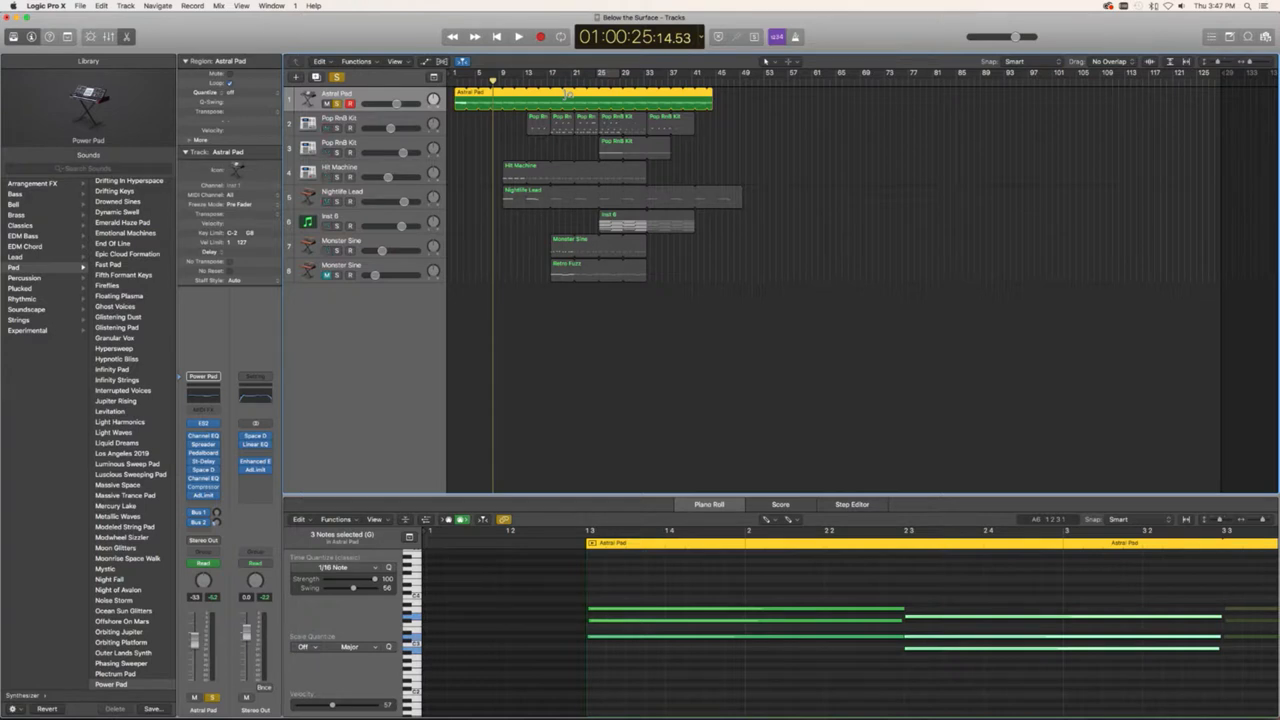
pyautogui.moveTo(732, 228)
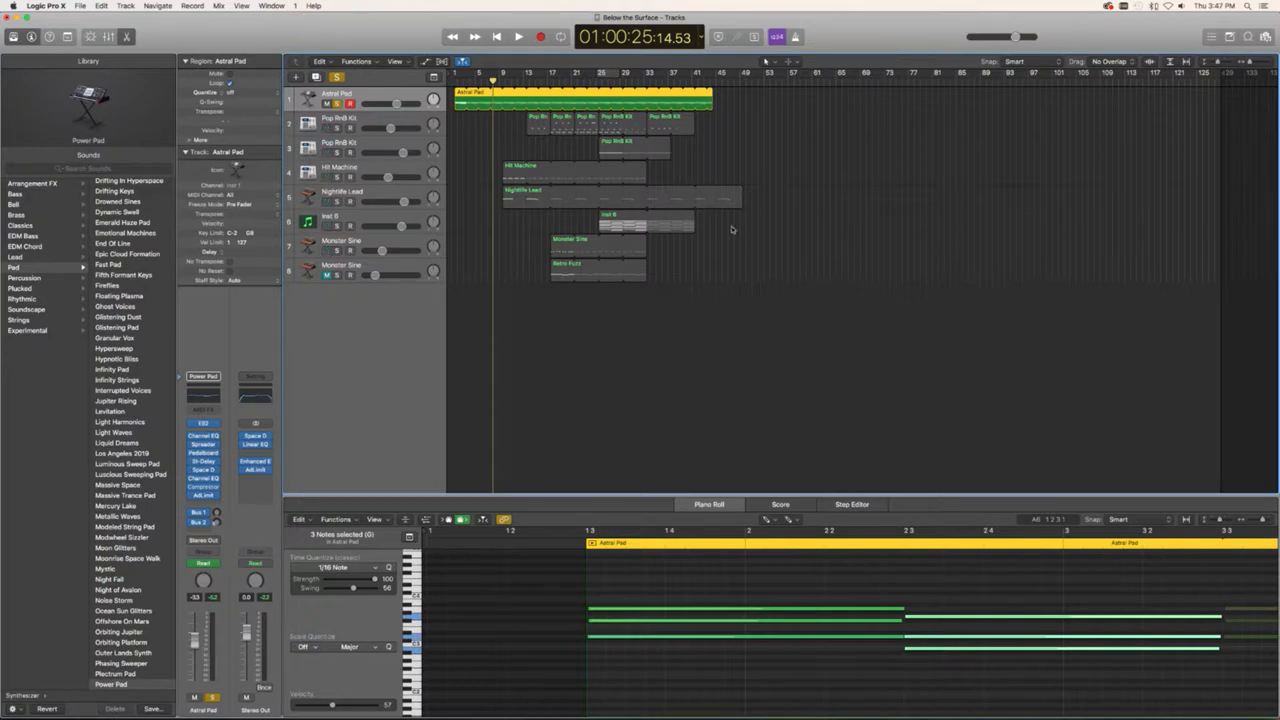